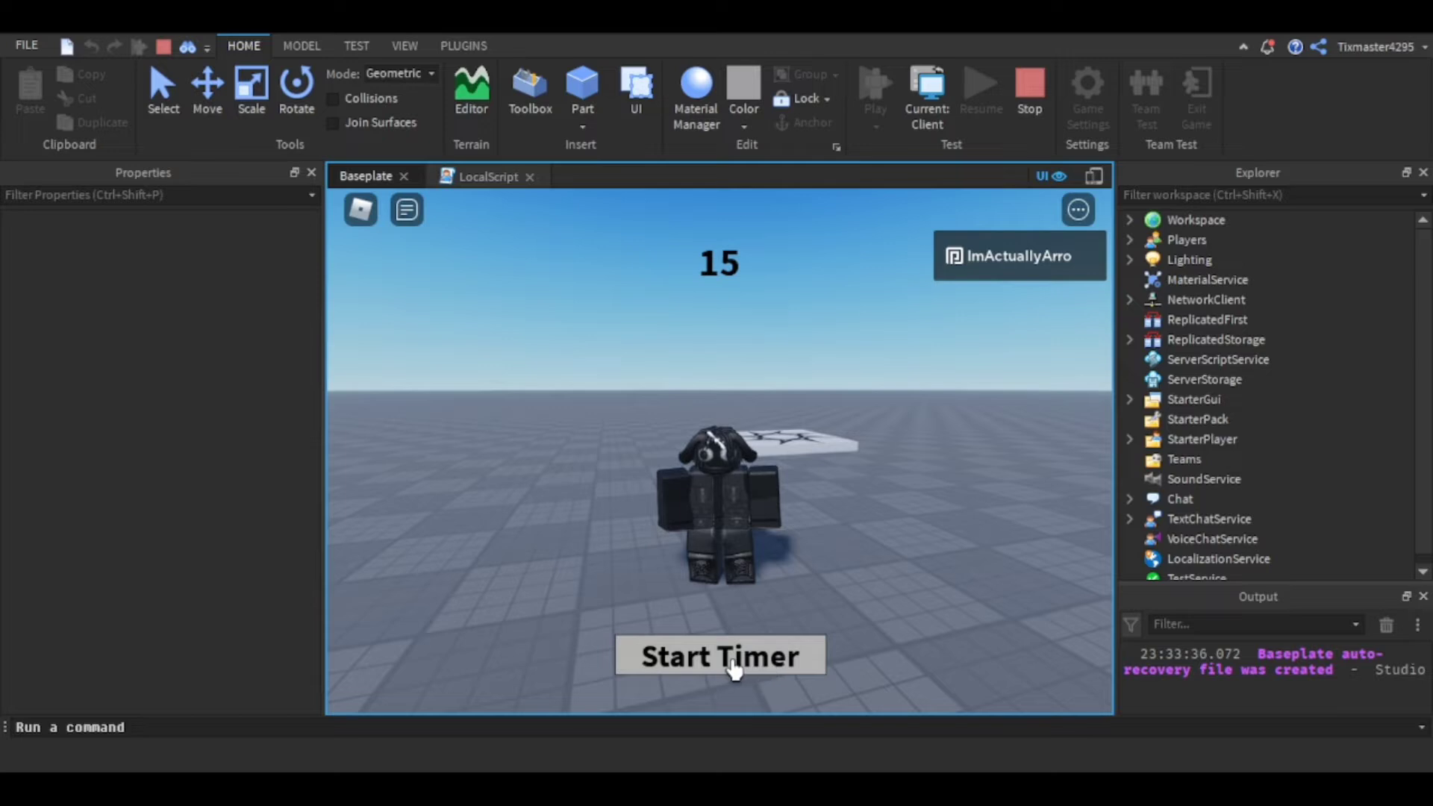
# - Start the playtest countdown timer and let it run down to 0
pyautogui.click(720, 655)
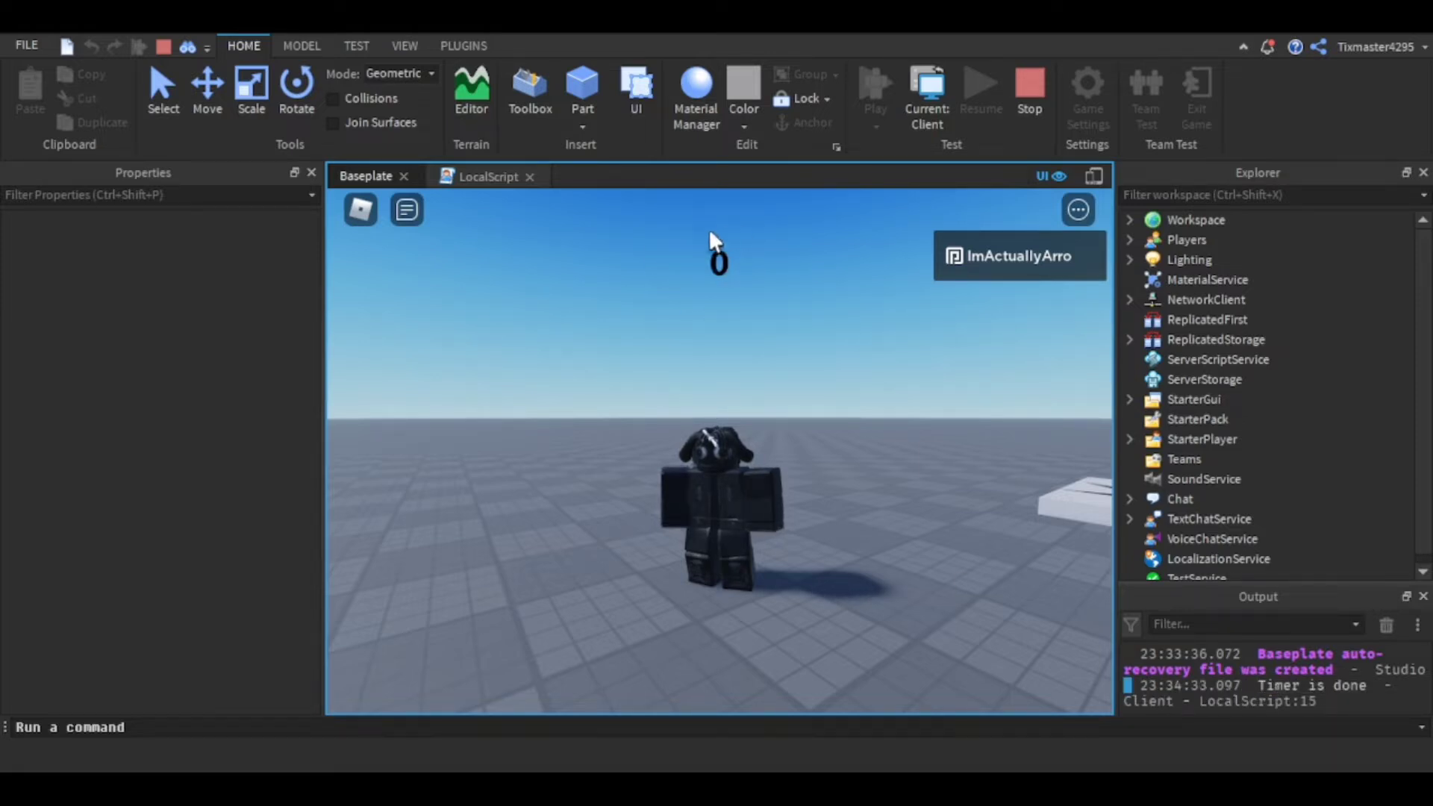
pyautogui.moveTo(717, 268)
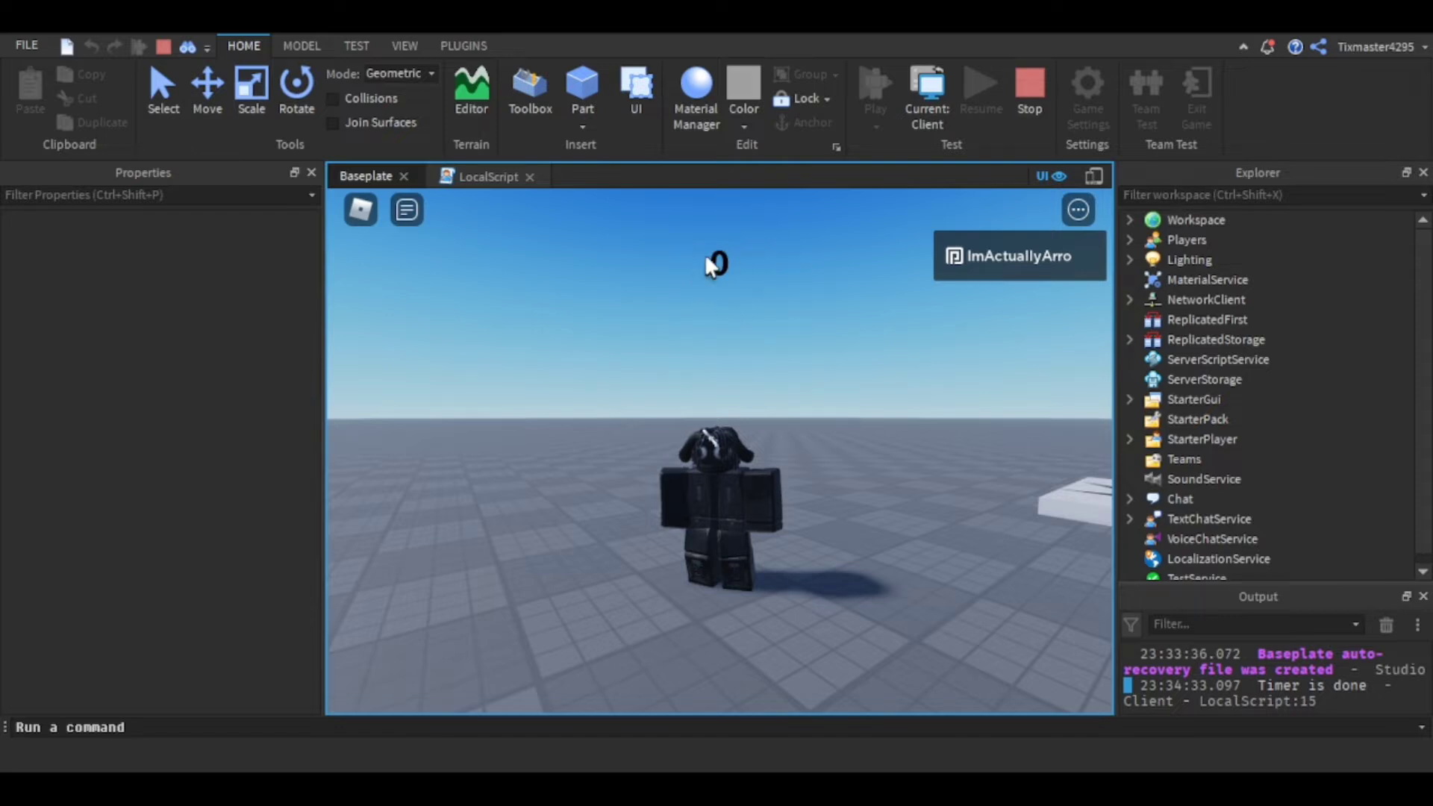
pyautogui.moveTo(882, 259)
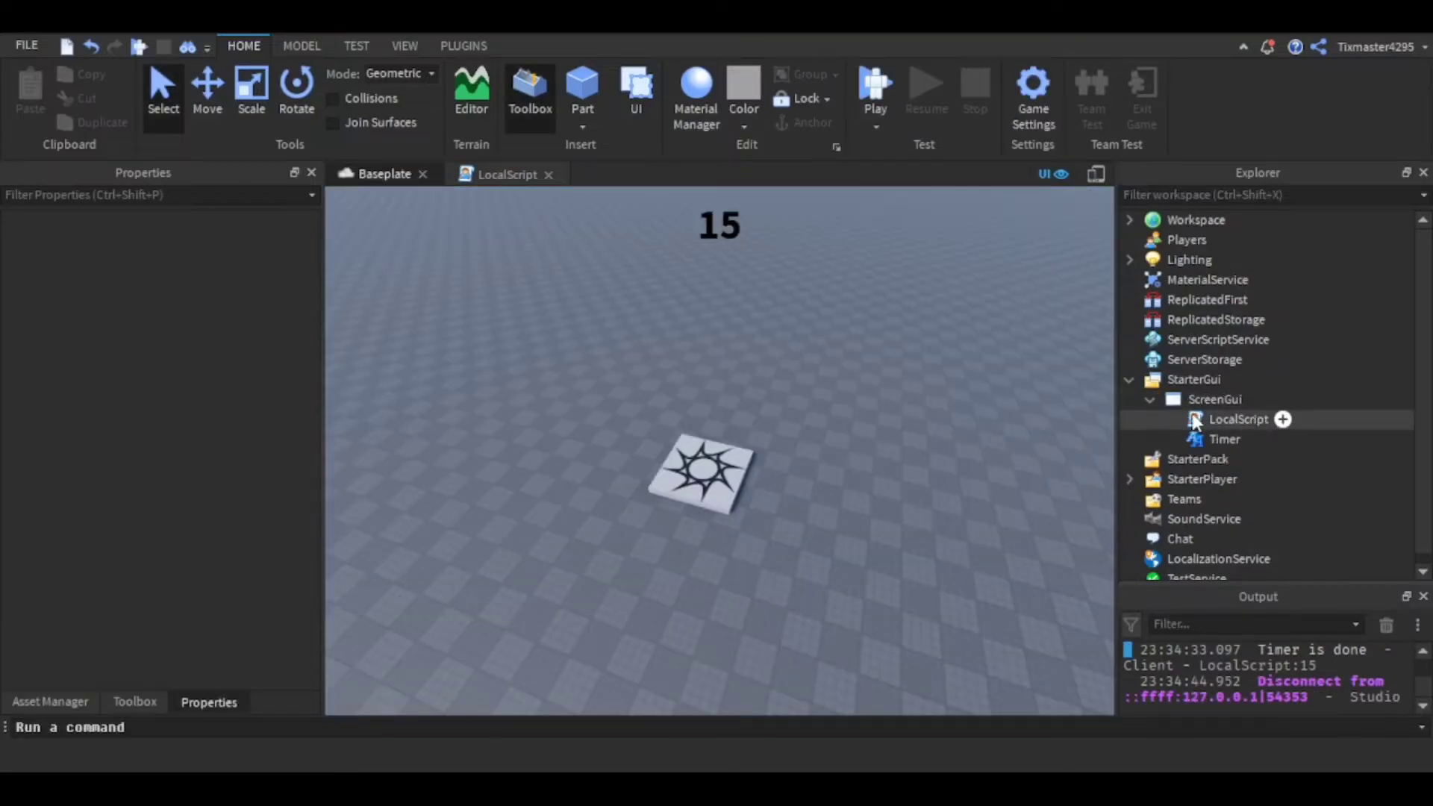
# - Inspect the Timer label and LocalScript, then open the LocalScript's countdown code
pyautogui.click(1224, 439)
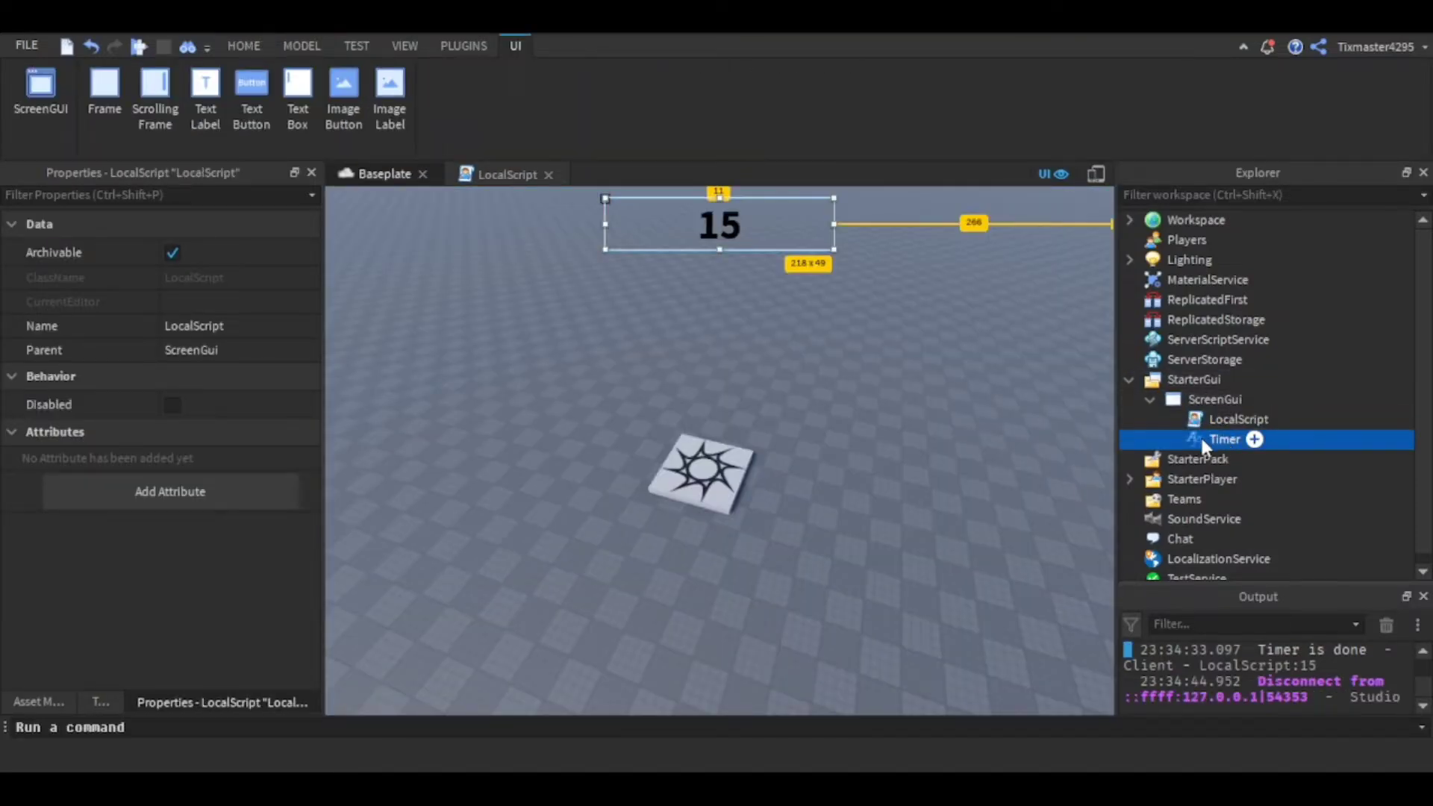
pyautogui.click(243, 46)
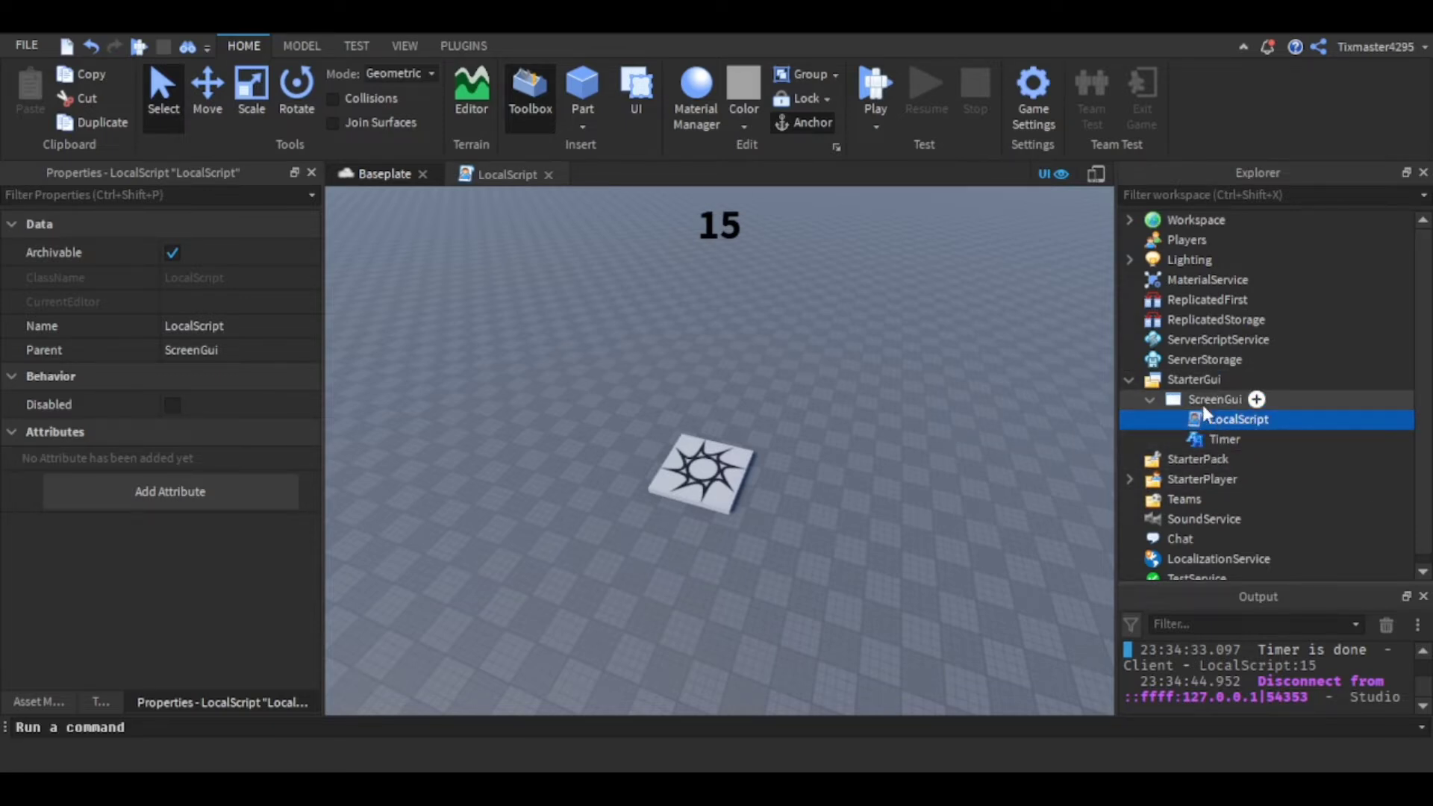
pyautogui.click(1225, 439)
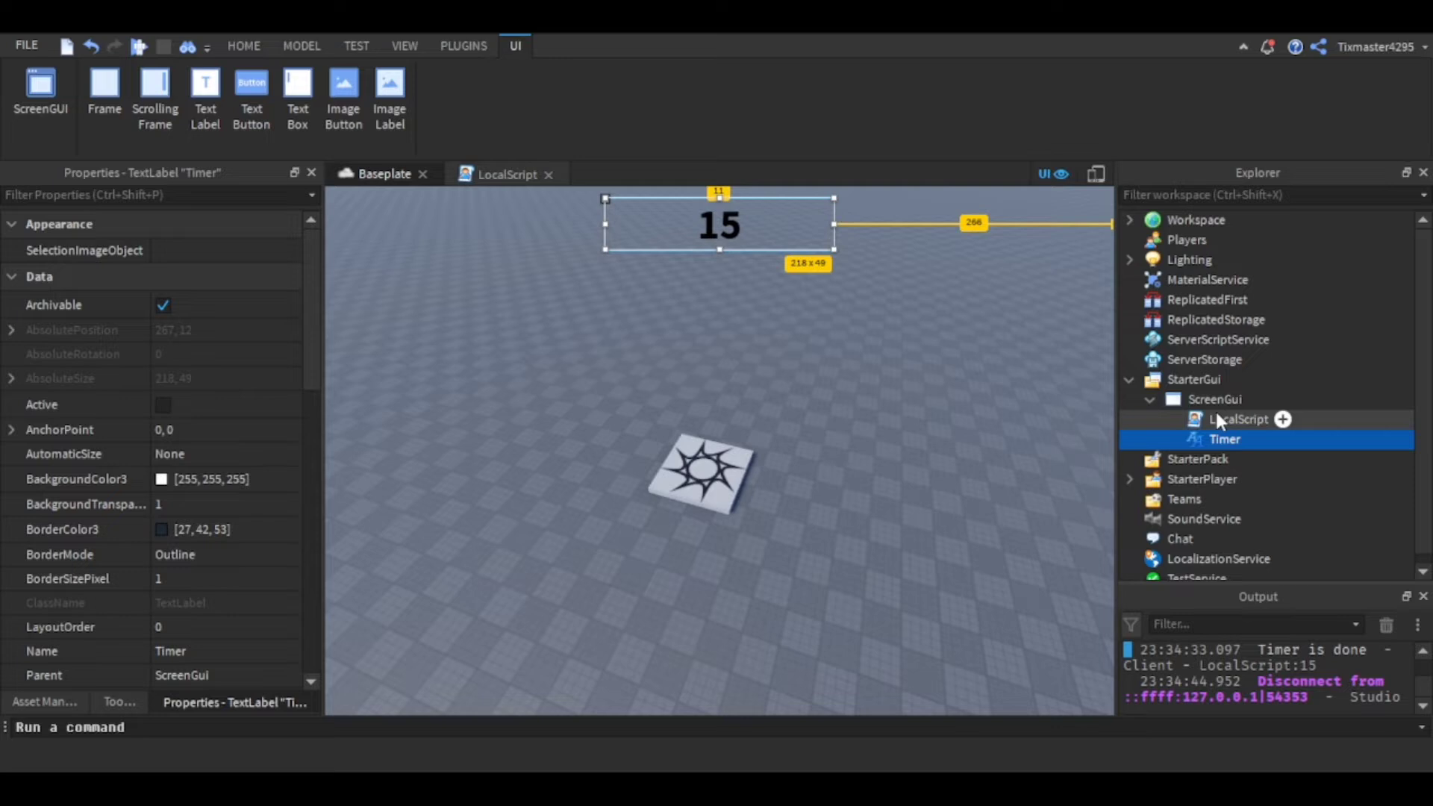
pyautogui.click(1222, 439)
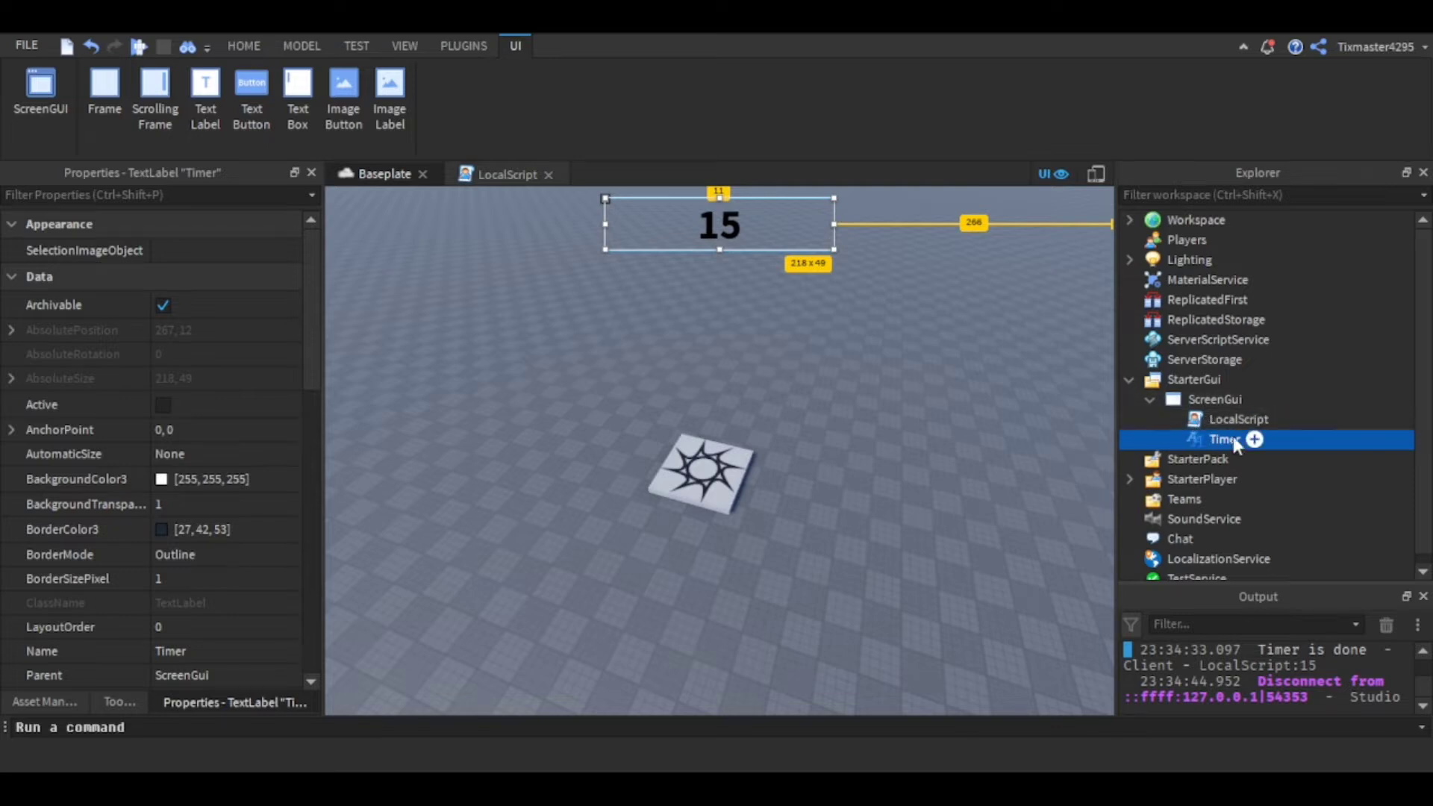
pyautogui.click(1237, 419)
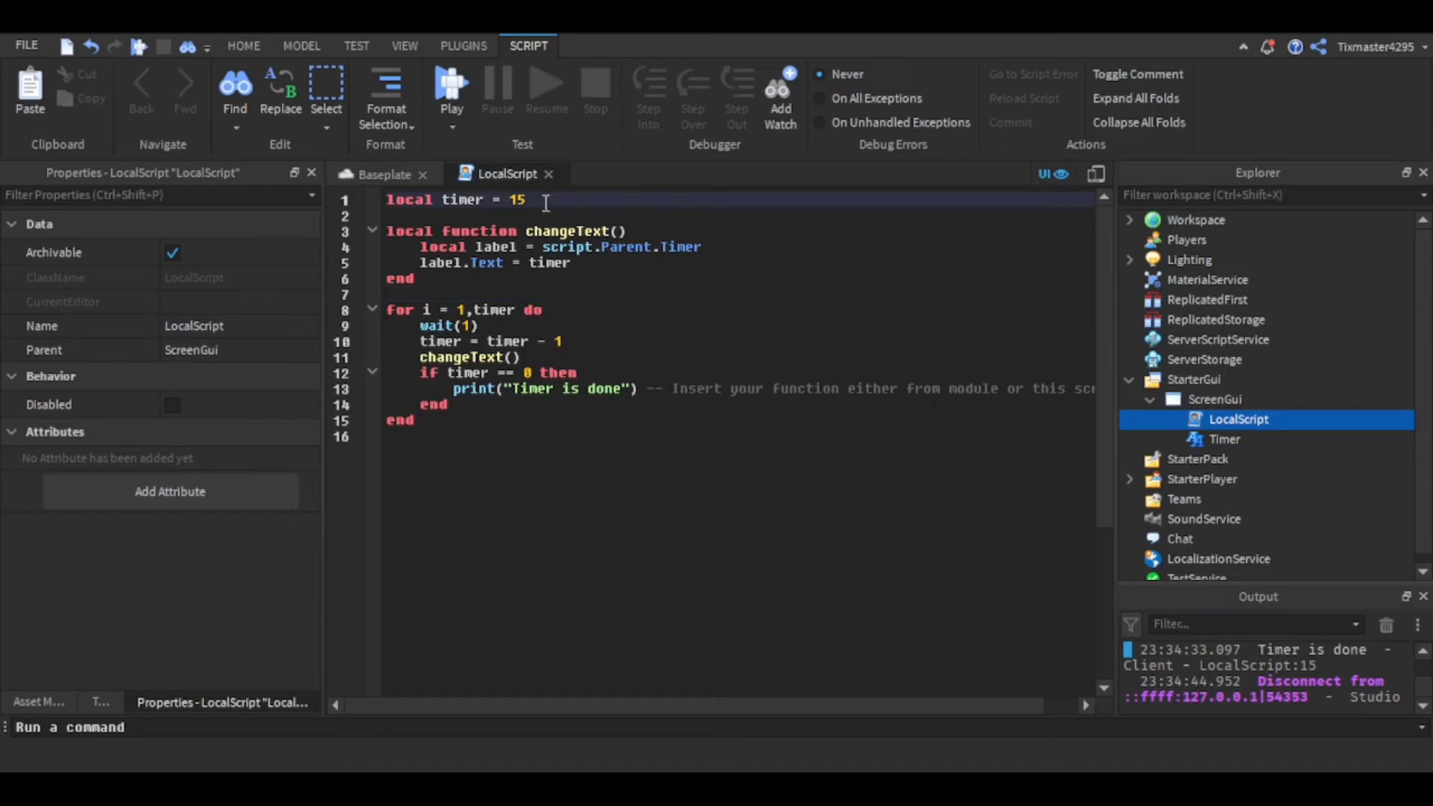
# - Add the comment 'Total amount of time' beside the 15-second timer on line 1
pyautogui.tripleClick(455, 199)
pyautogui.write(' --')
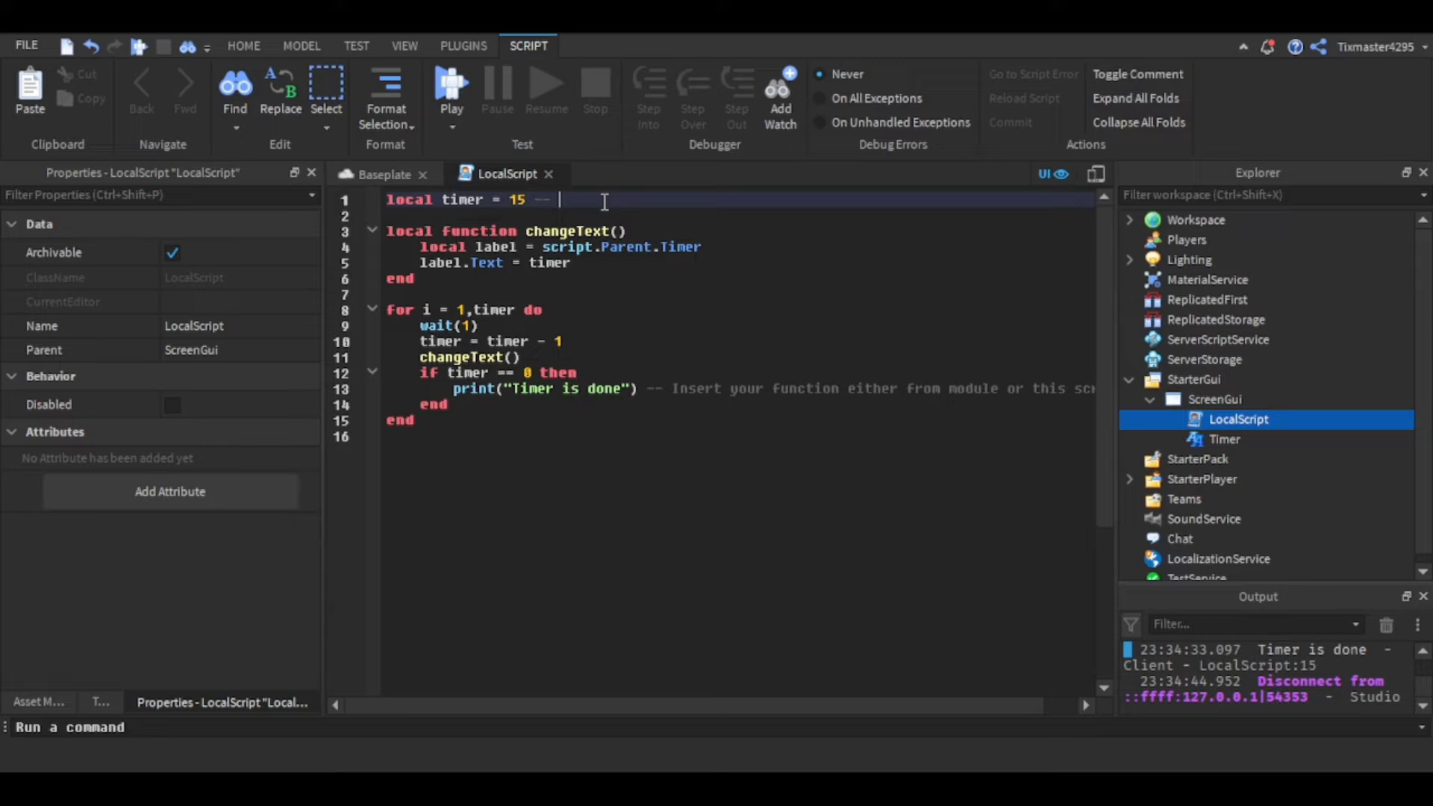
pyautogui.write('Total mou')
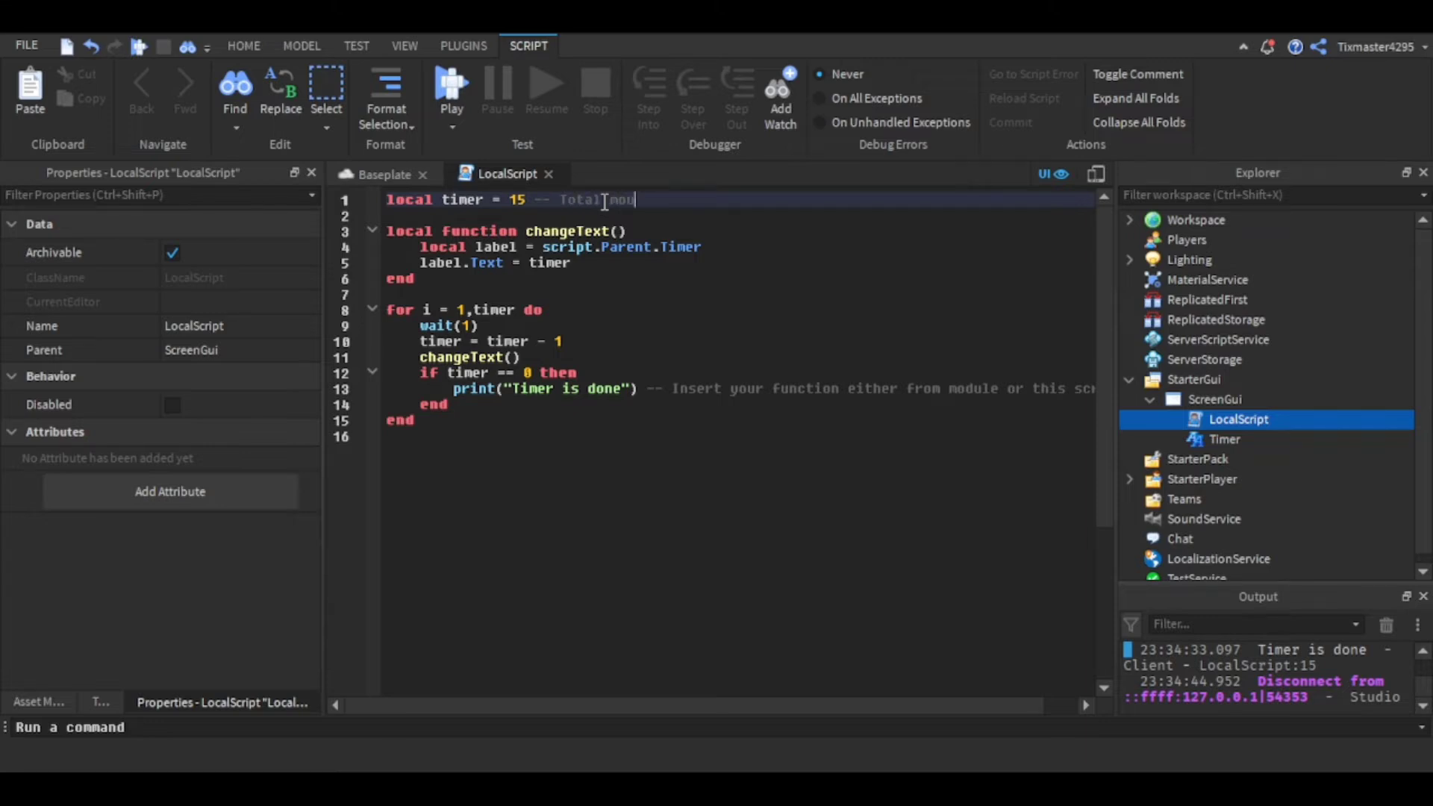
pyautogui.write('mount of time')
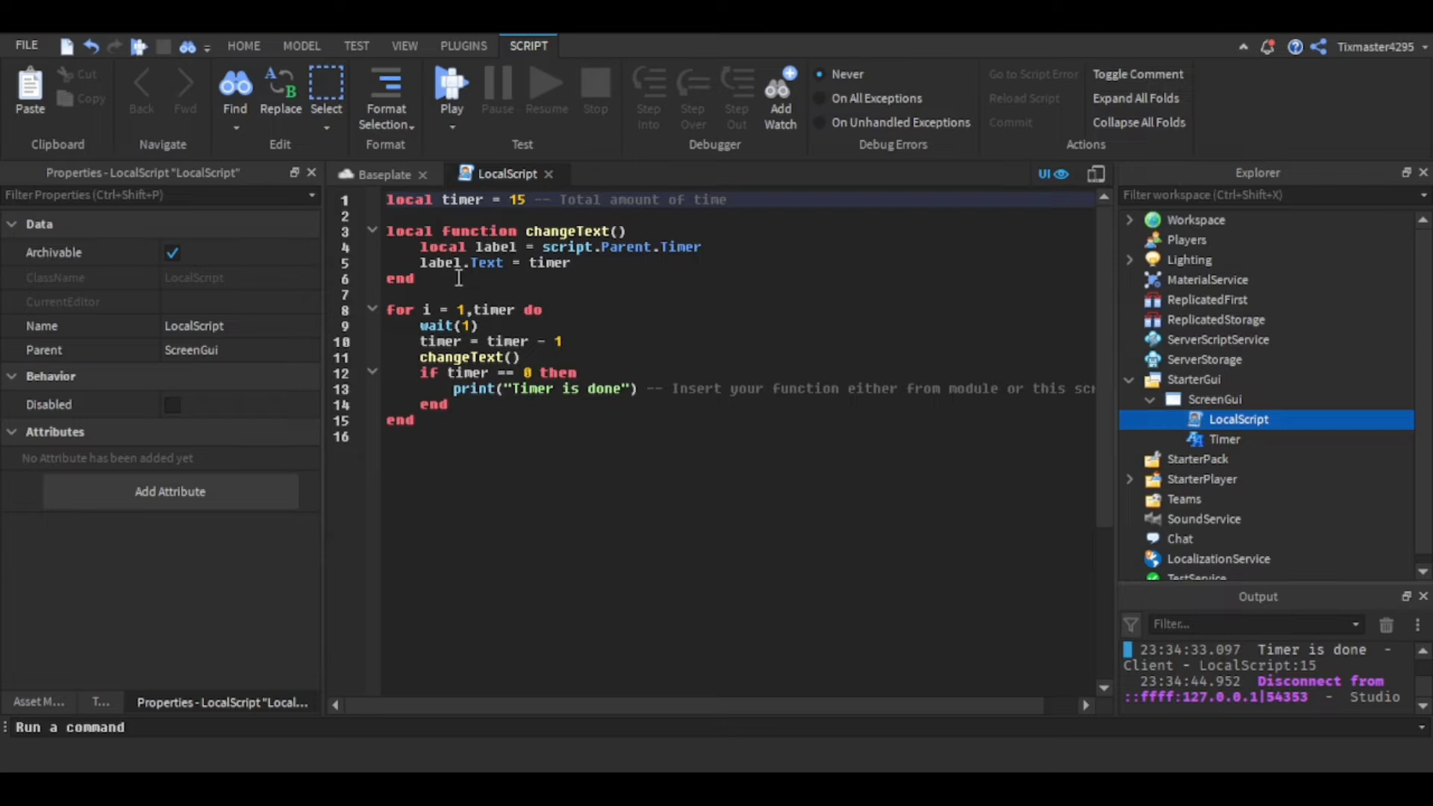
pyautogui.click(387, 310)
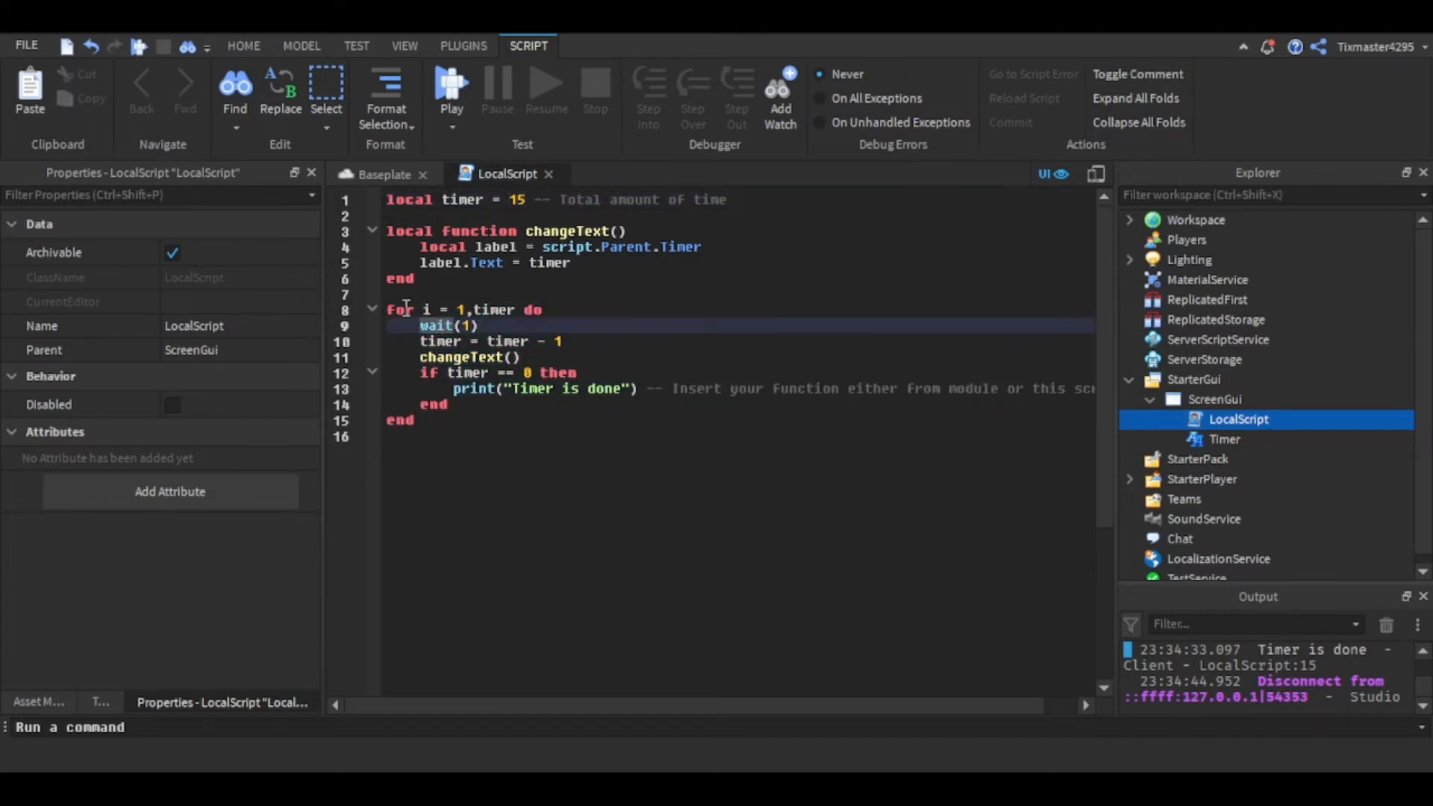
pyautogui.click(420, 310)
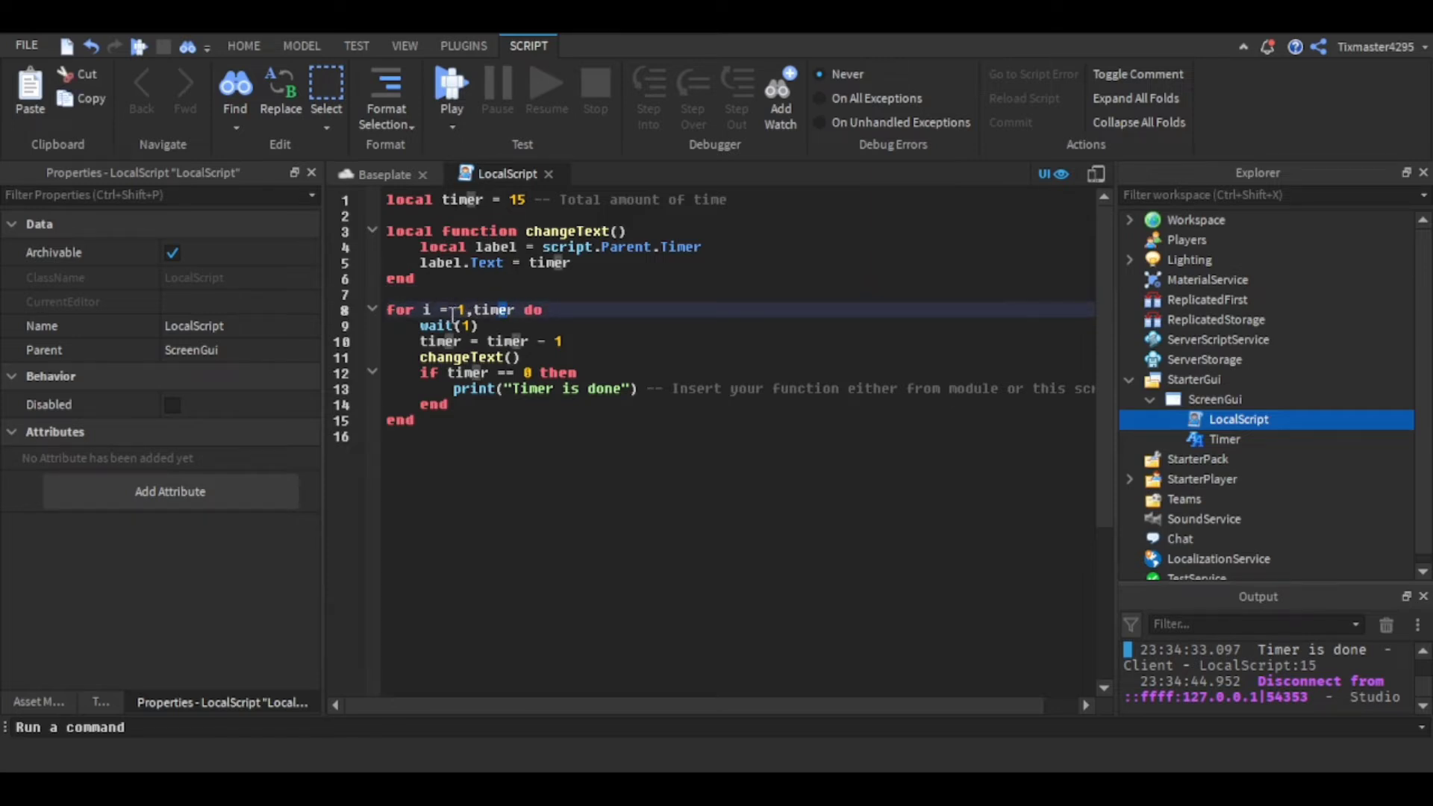
pyautogui.click(449, 310)
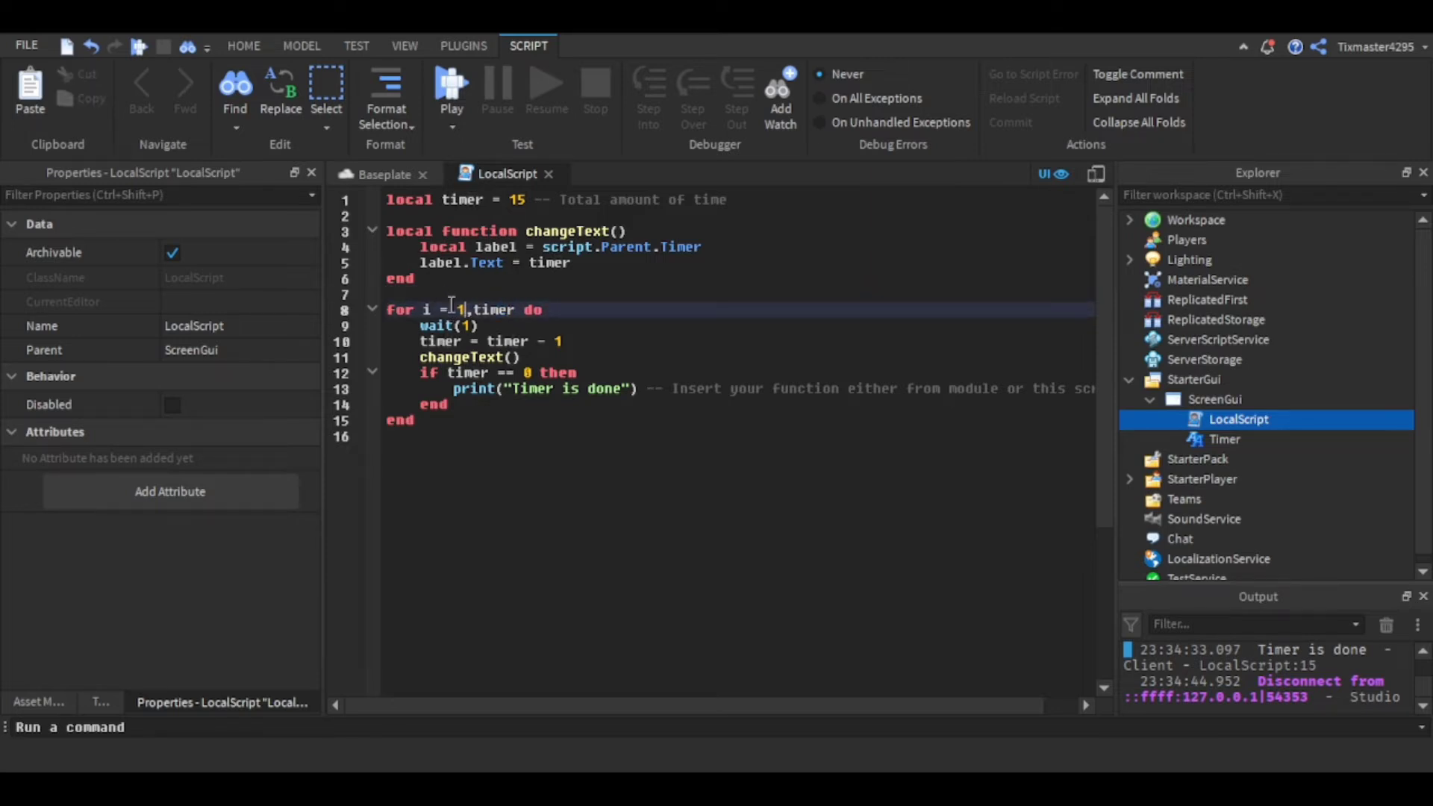
pyautogui.press('Backspace')
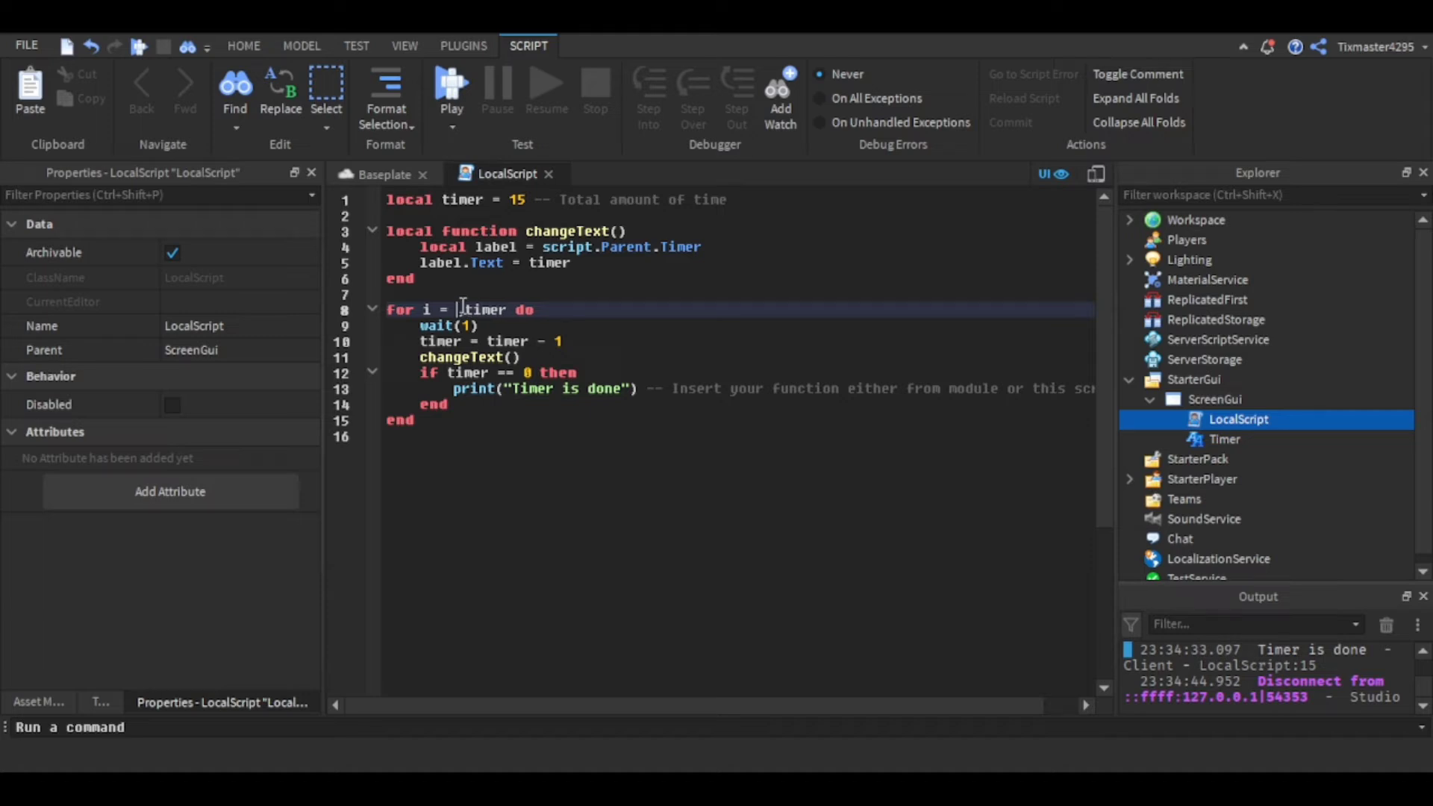
pyautogui.write('2')
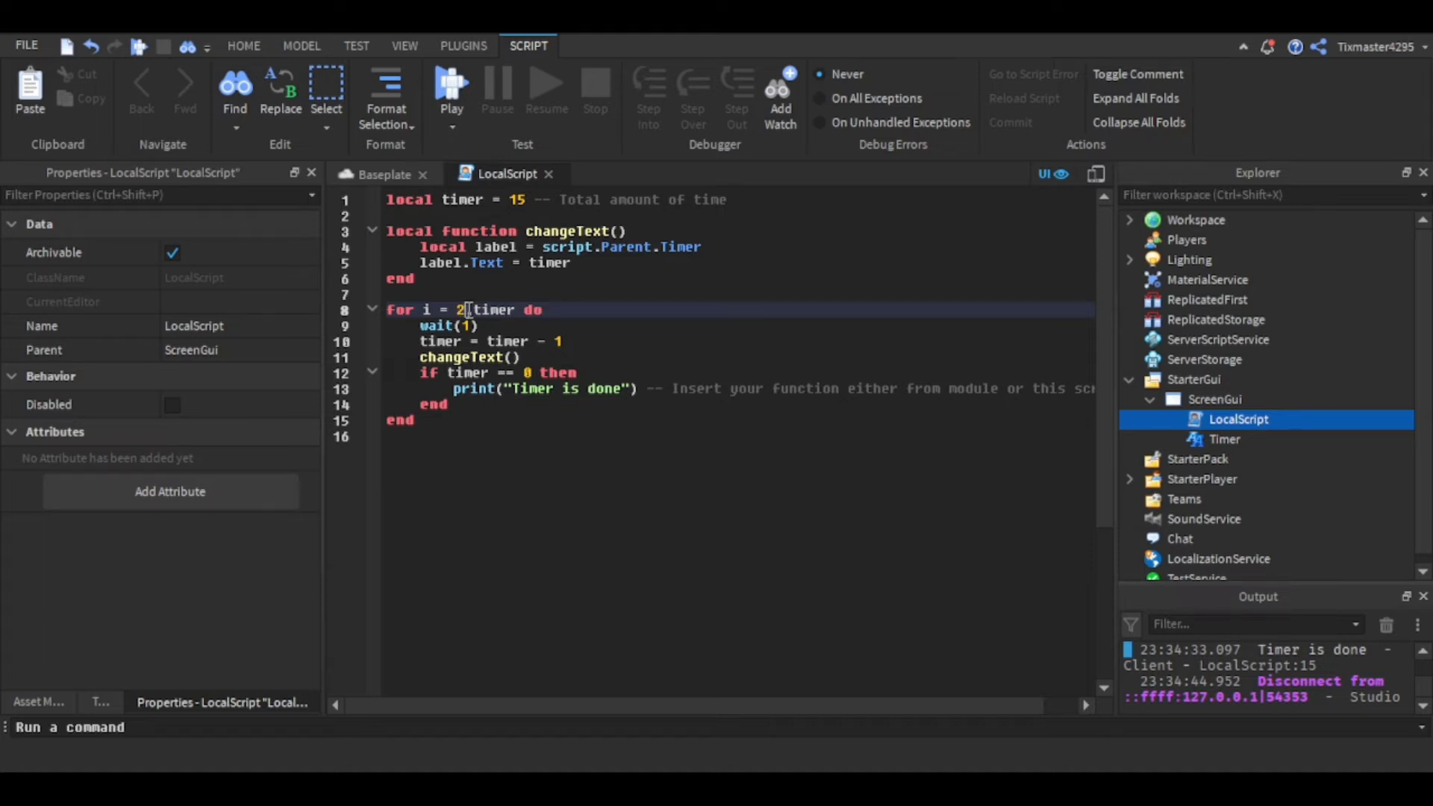
pyautogui.write('1')
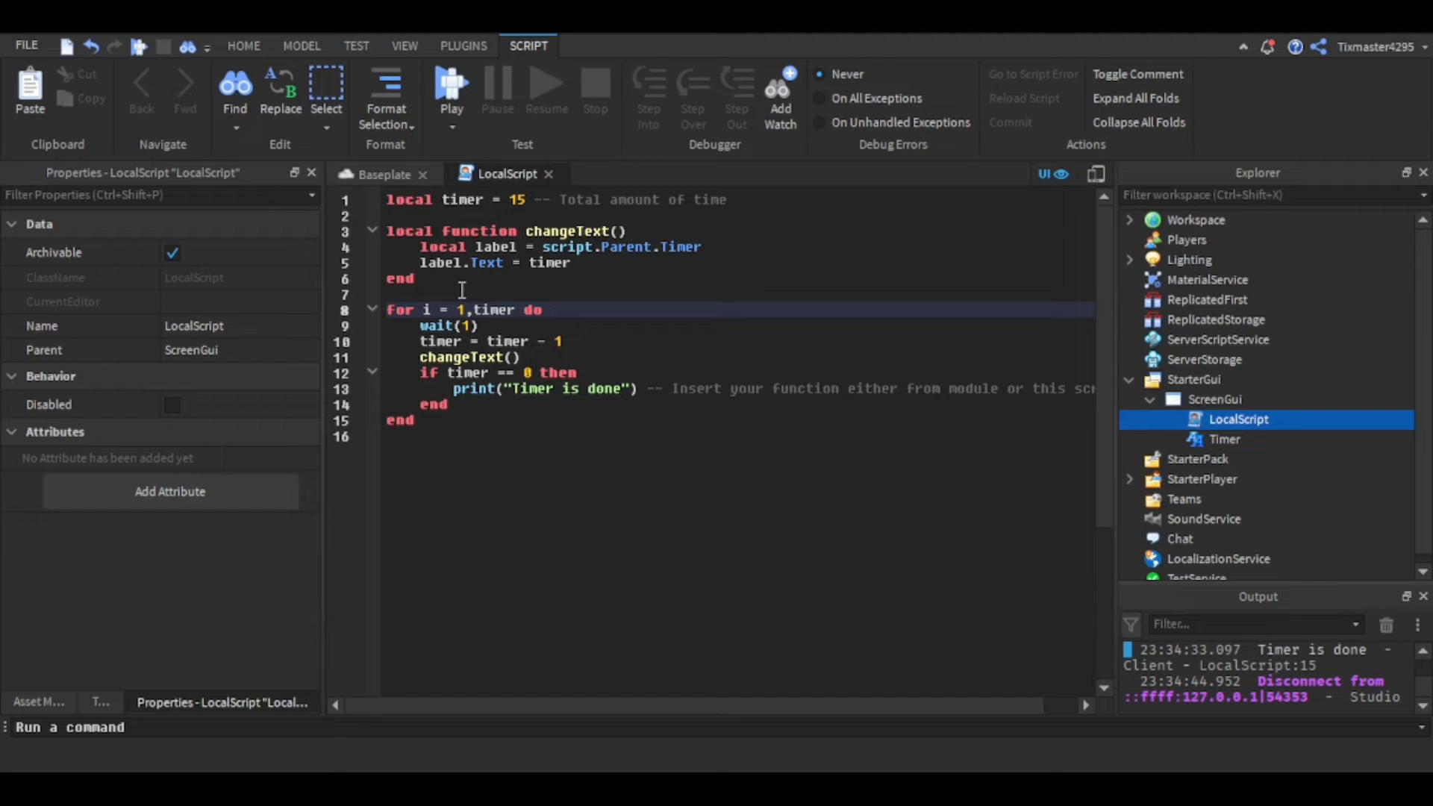
pyautogui.doubleClick(497, 309)
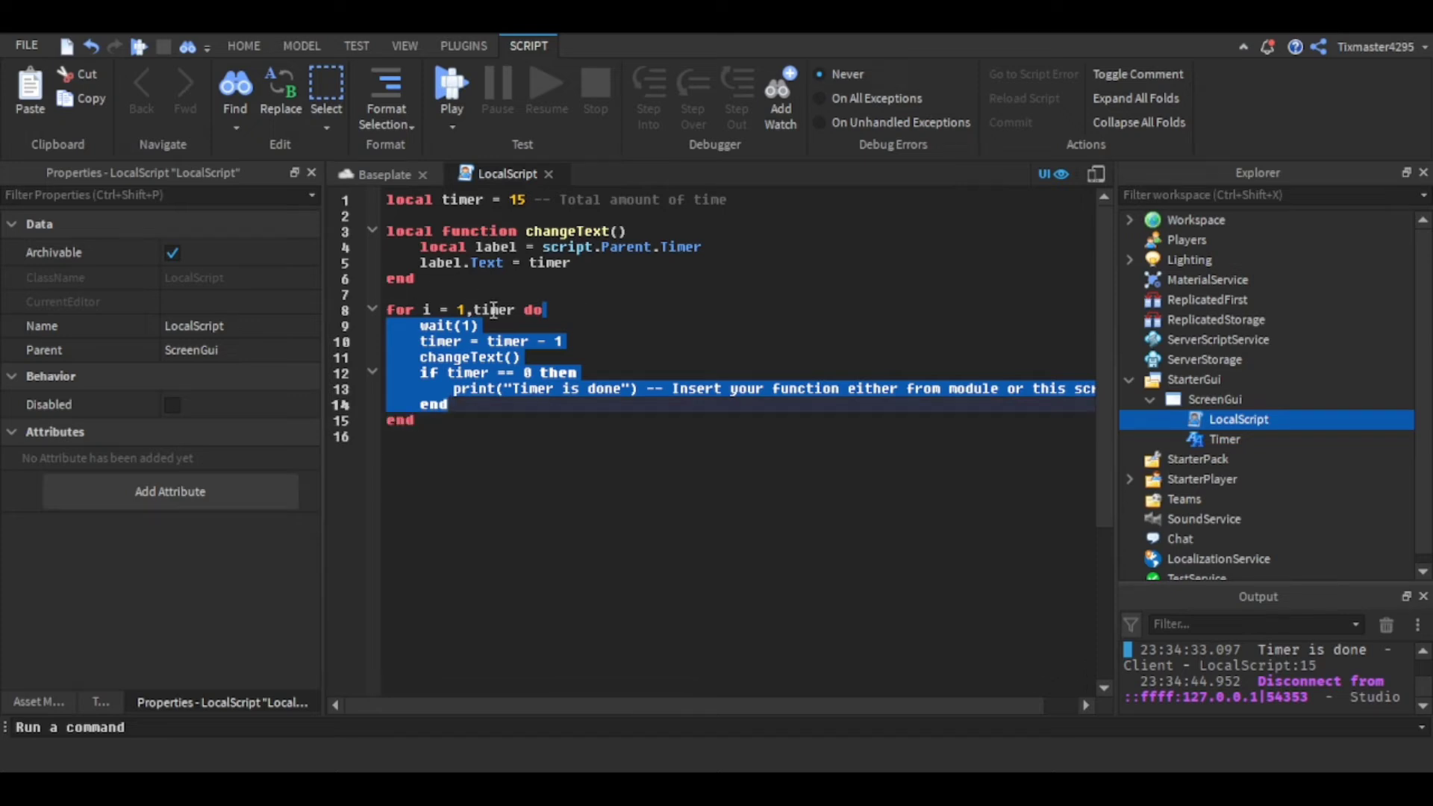
# - Edit the timer values, then place the cursor on the blank line after changeText
pyautogui.click(493, 309)
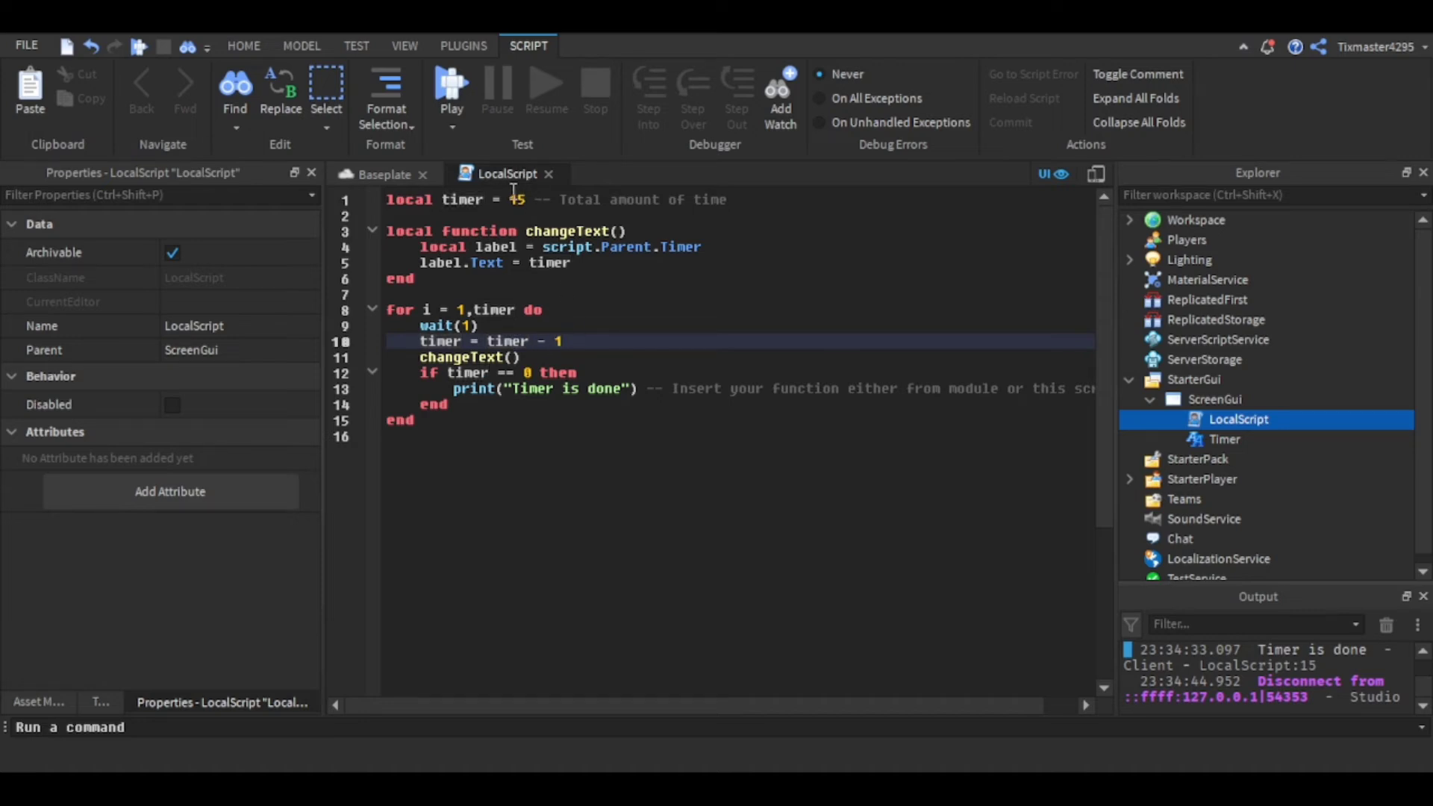
pyautogui.write('15')
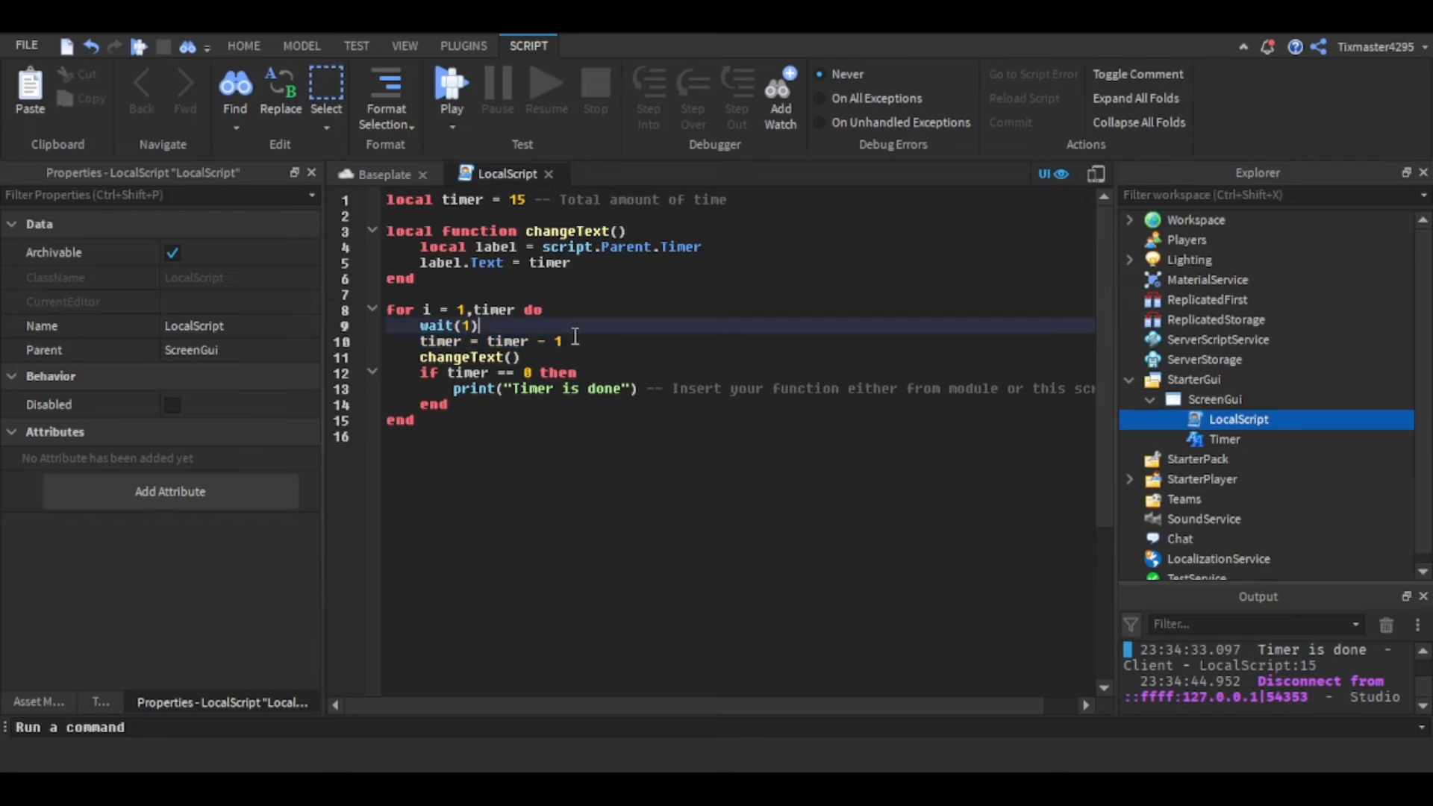
pyautogui.write('2')
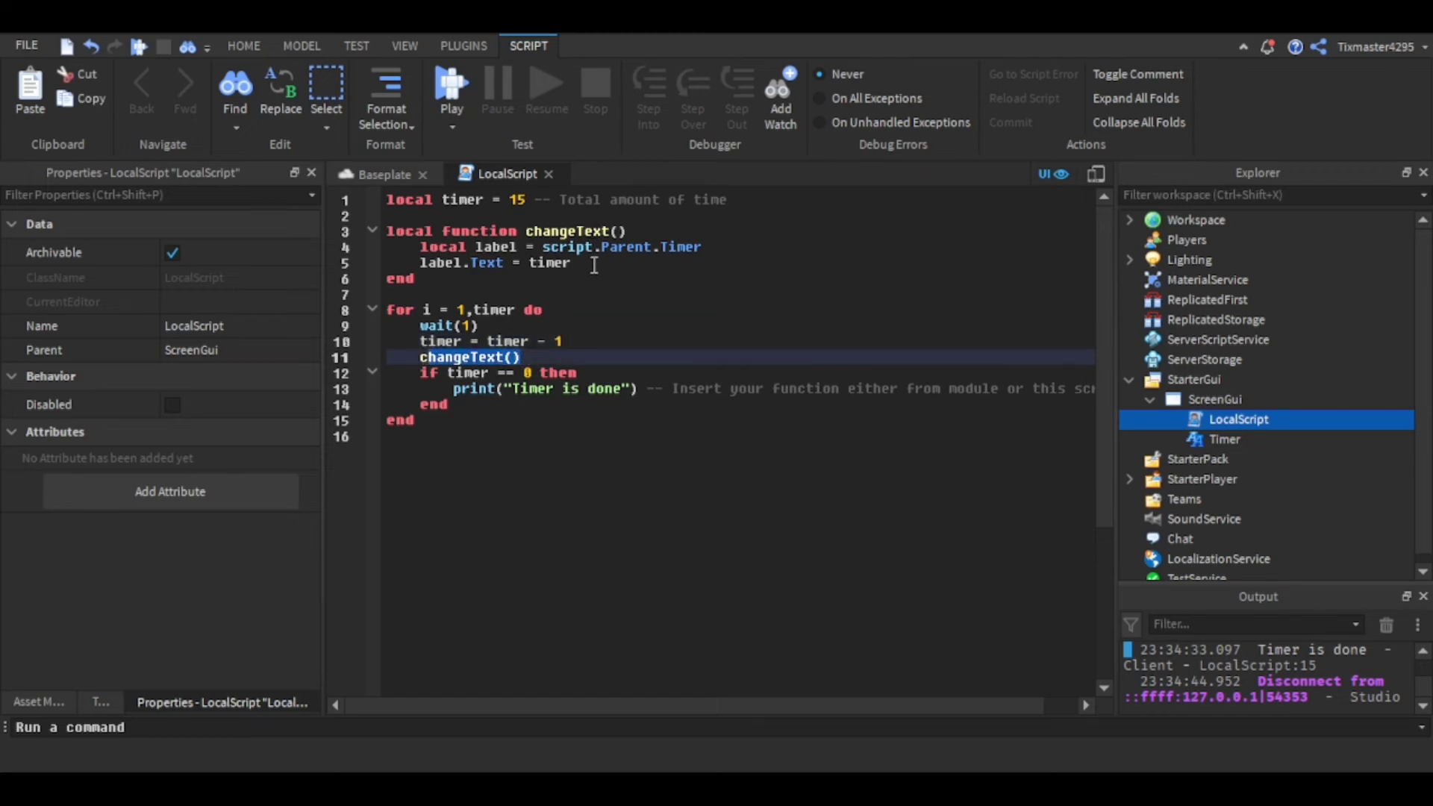
pyautogui.moveTo(514, 321)
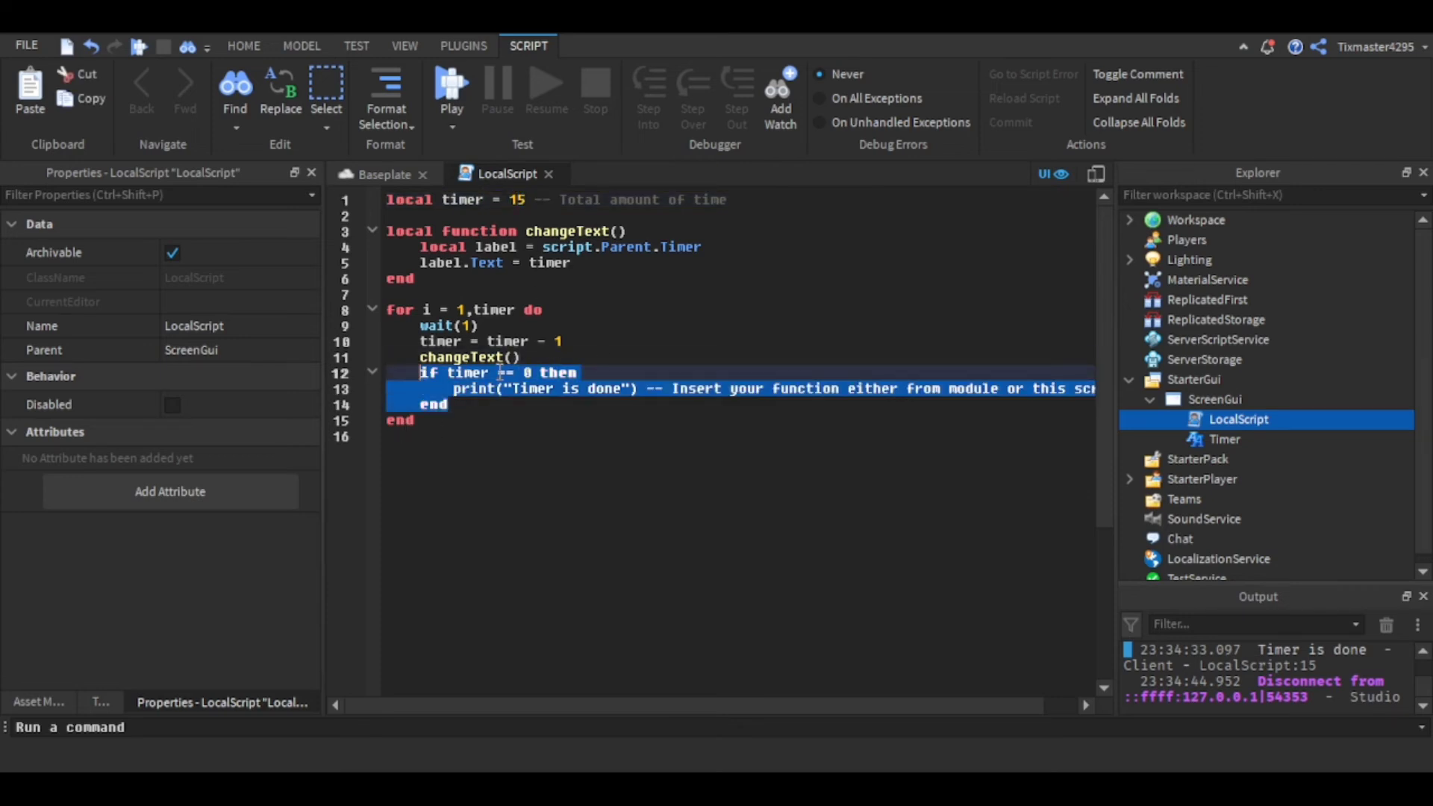
pyautogui.click(577, 372)
pyautogui.write('l')
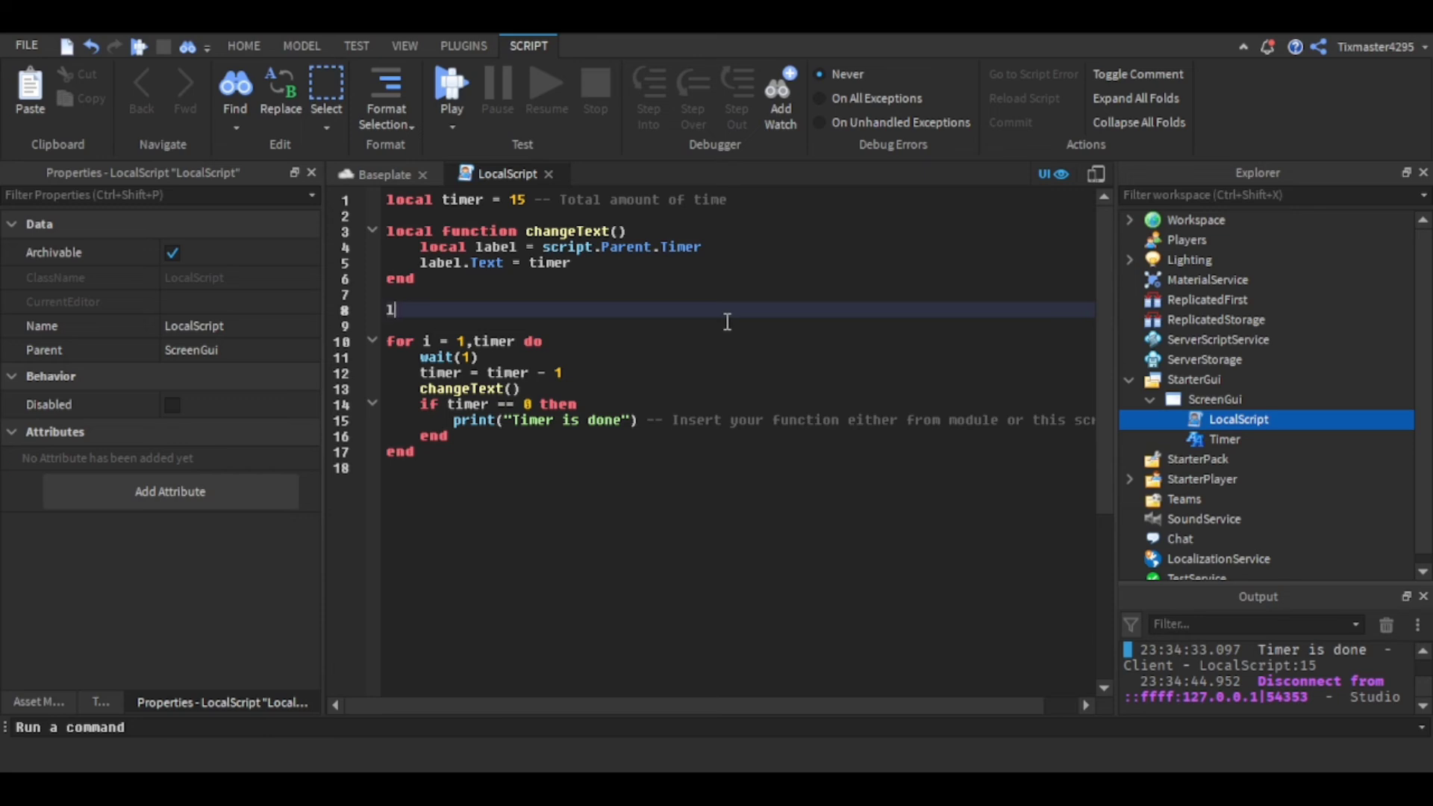
# - Type a local telePlayers function and a telePlayers() call
pyautogui.write('ocal function telePl')
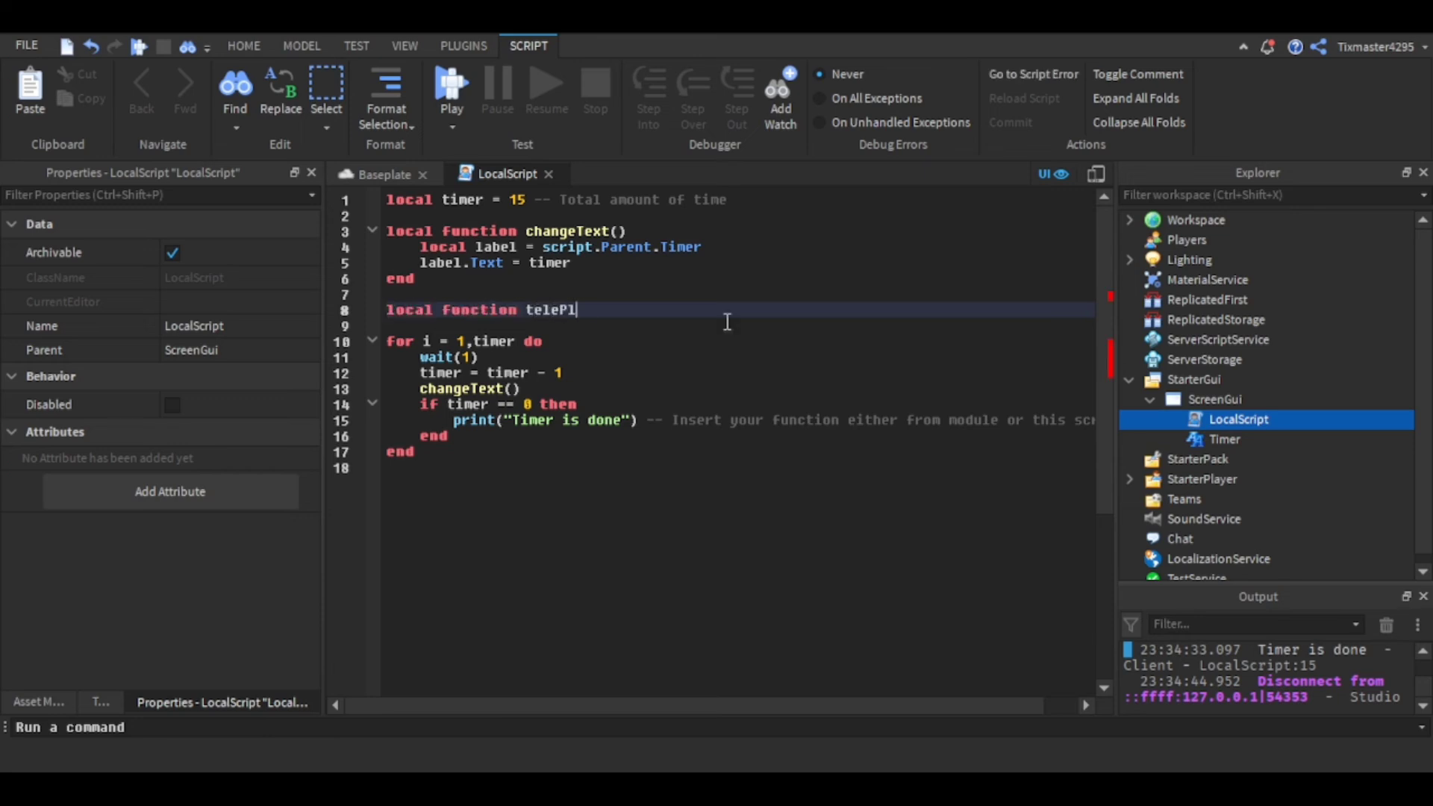
pyautogui.write('ayers()')
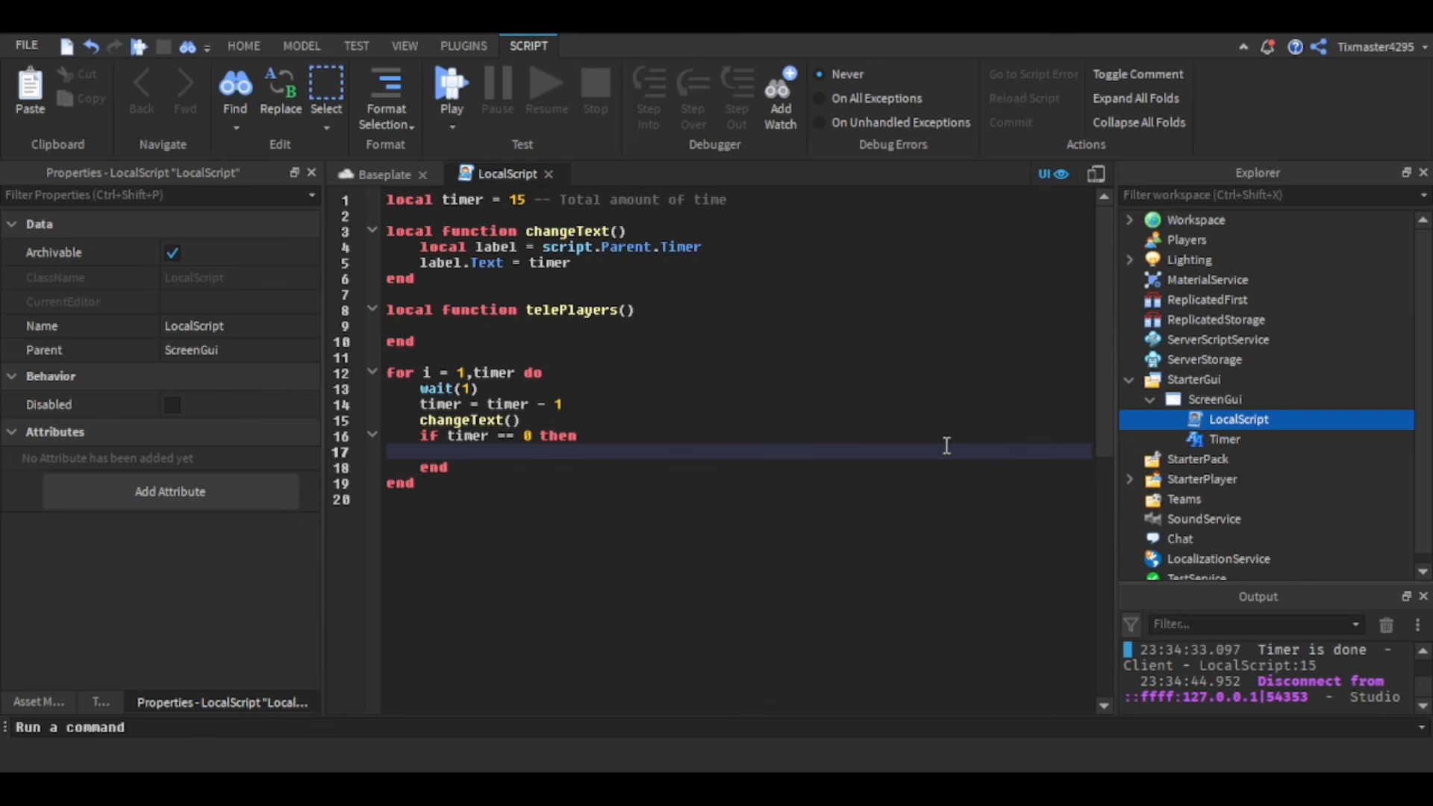
pyautogui.write('telePlayers()')
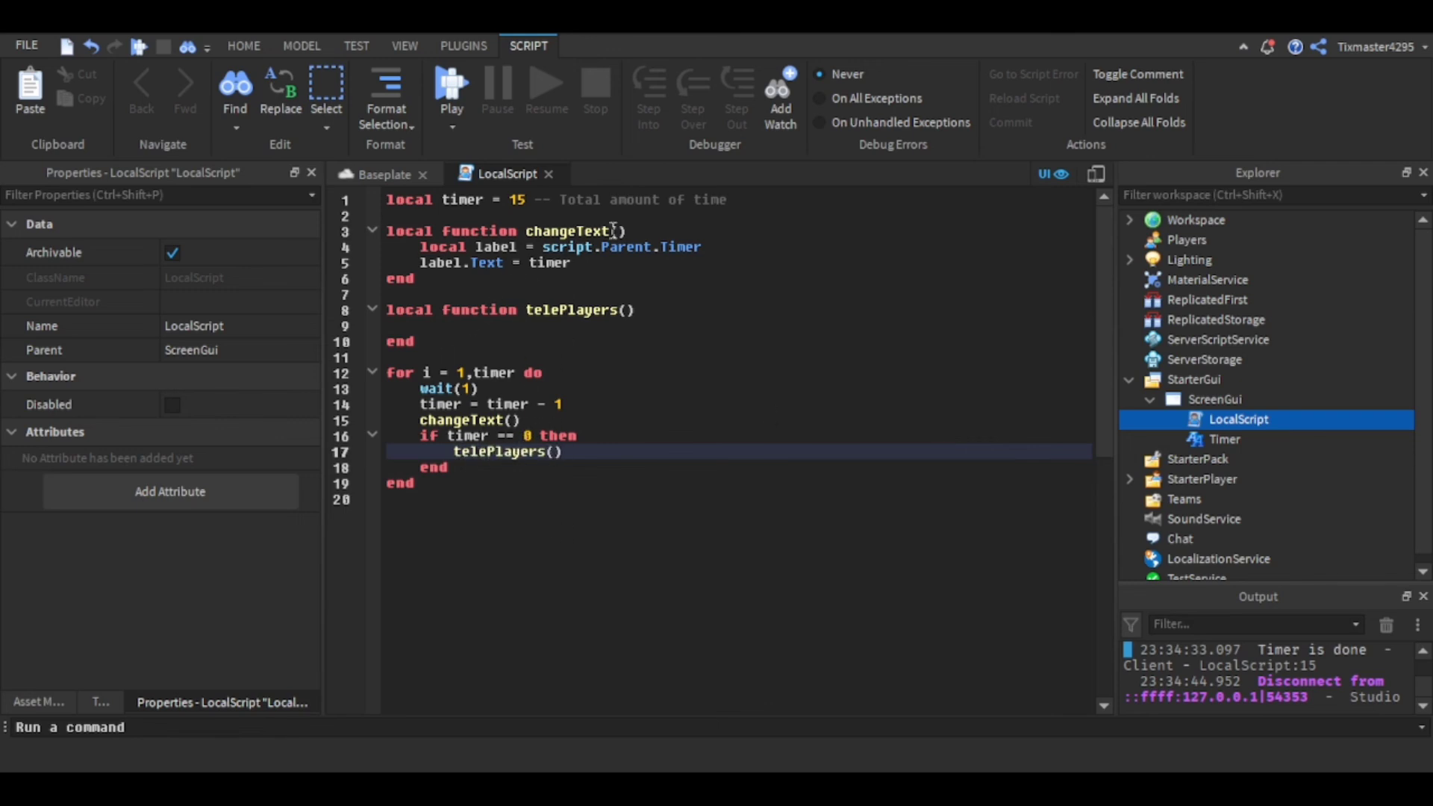
# - Select and remove the telePlayers lines, leaving the zero-check block empty
pyautogui.click(420, 325)
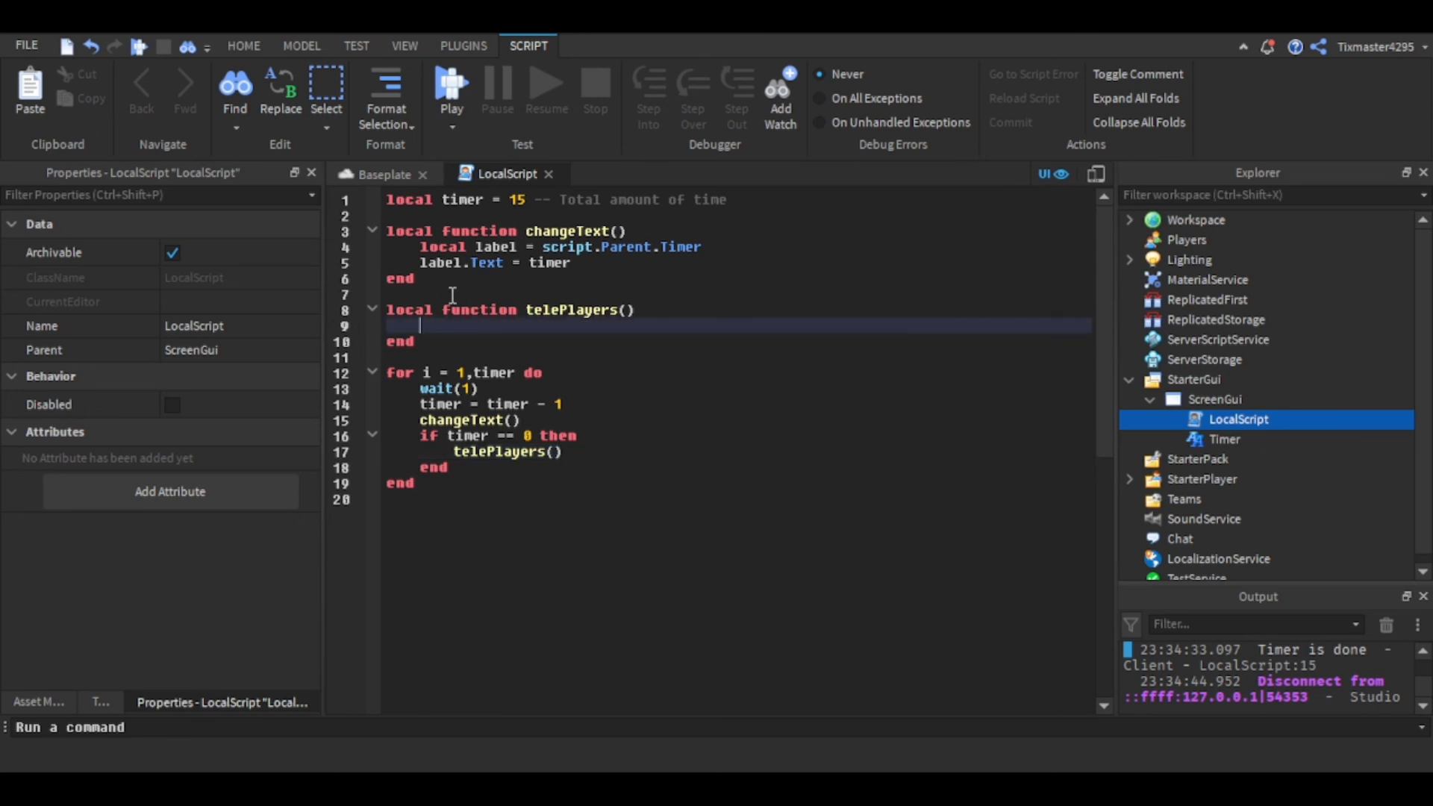
pyautogui.moveTo(452, 294); pyautogui.dragTo(415, 341)
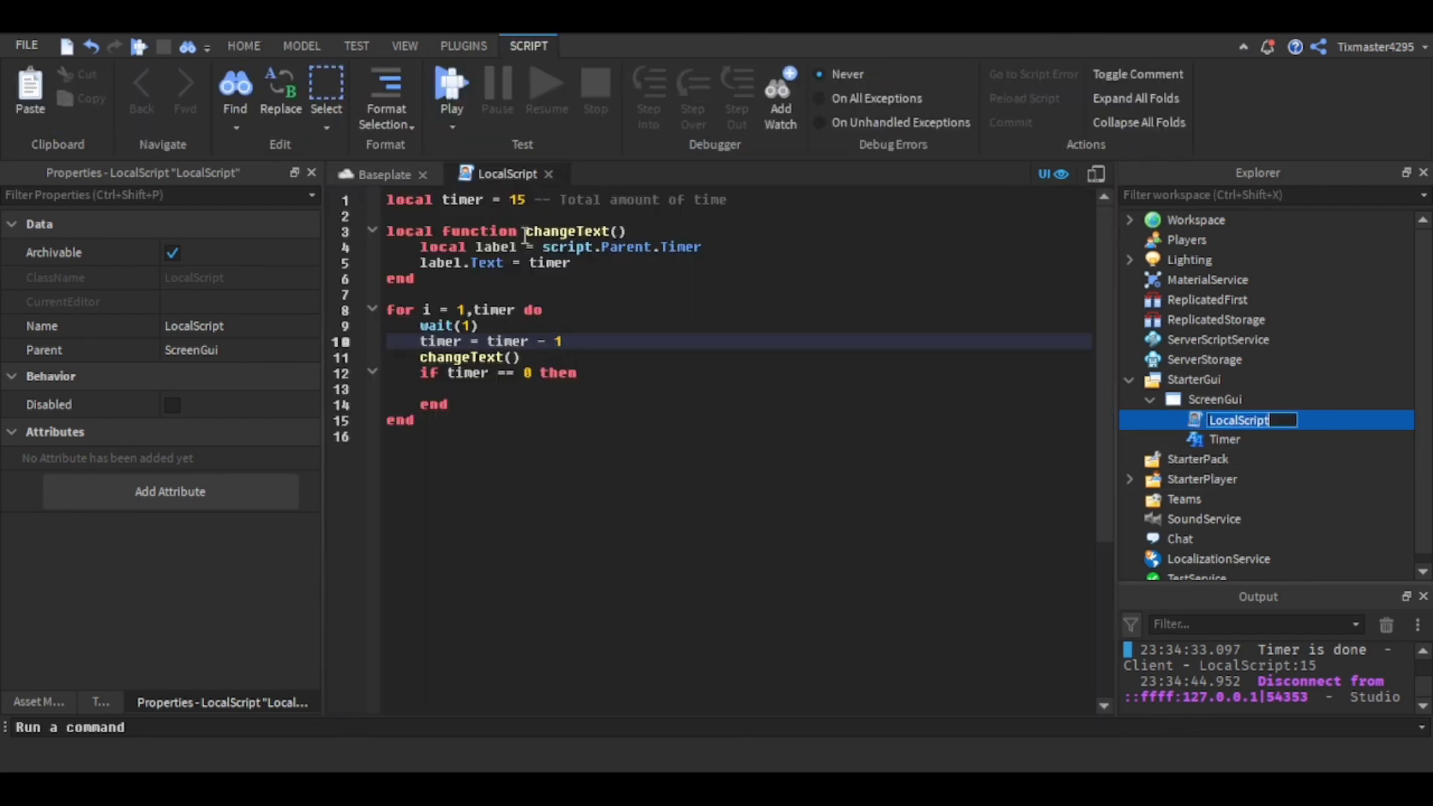
pyautogui.click(644, 294)
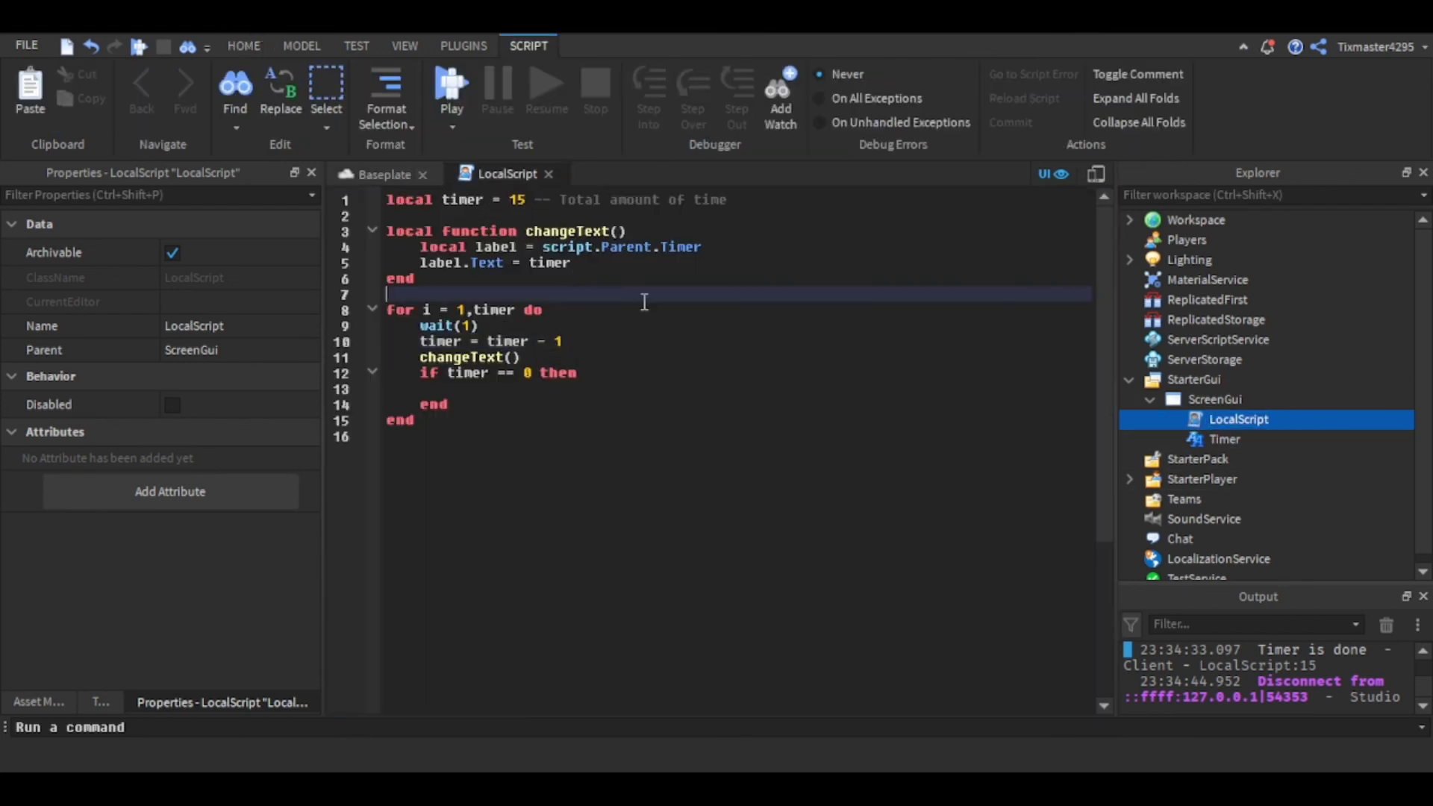